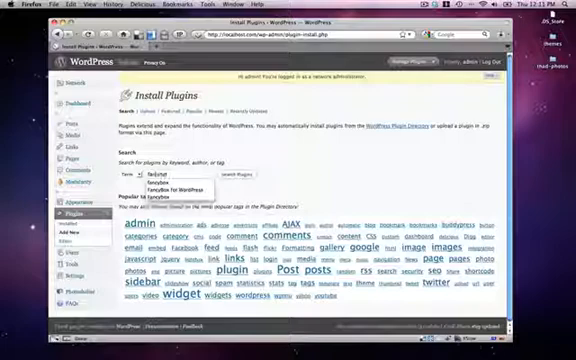
Step: Search the plugin directory for 'fancybox' and show the FancyBox for WordPress details
{"action": "left_click", "coordinate": [180, 182]}
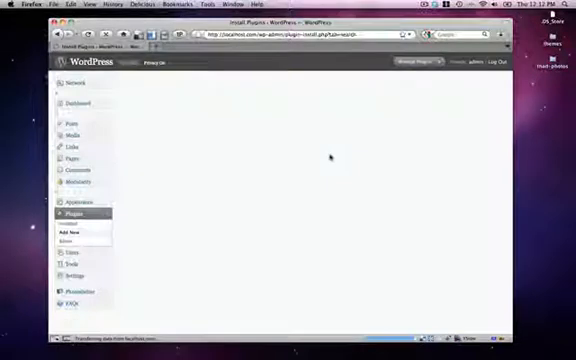
{"action": "left_click", "coordinate": [222, 124]}
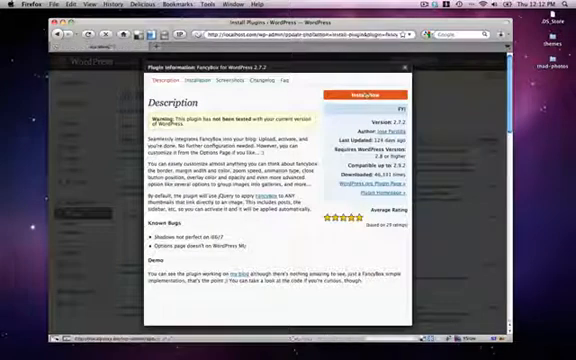
Step: Install FancyBox for WordPress and activate it on the site
{"action": "left_click", "coordinate": [360, 96]}
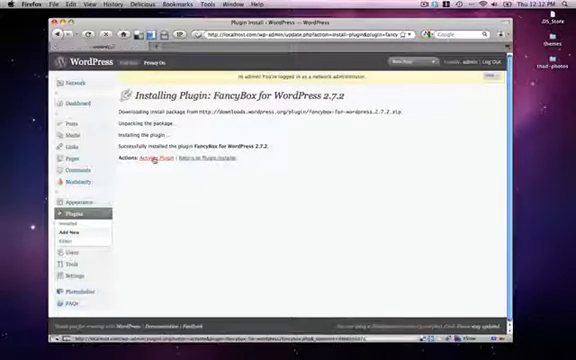
{"action": "left_click", "coordinate": [154, 164]}
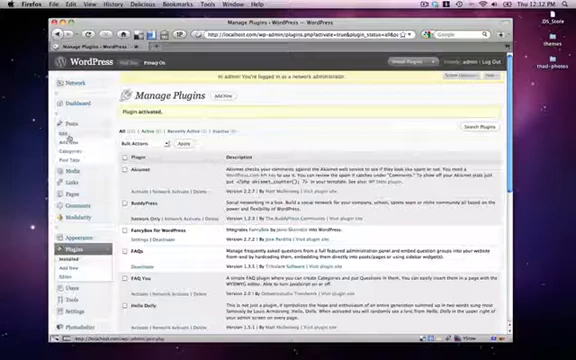
Step: Begin a new post and give it the title 'Fancybox Test'
{"action": "left_click", "coordinate": [70, 136]}
{"action": "type", "text": "FancyB"}
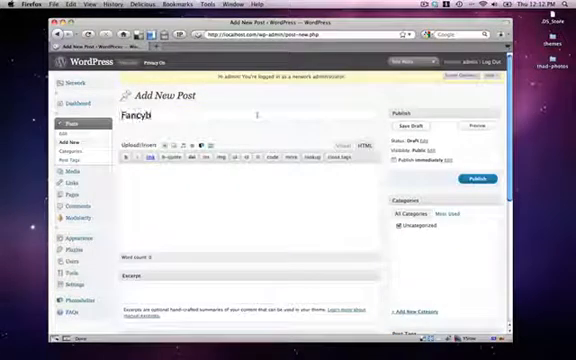
{"action": "type", "text": "box Test"}
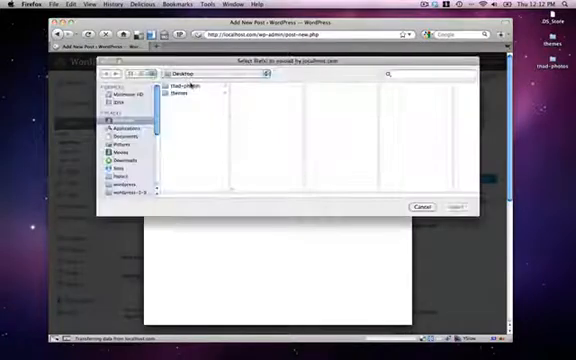
Step: Upload the photos from their folder into the post's media gallery
{"action": "double_click", "coordinate": [190, 92]}
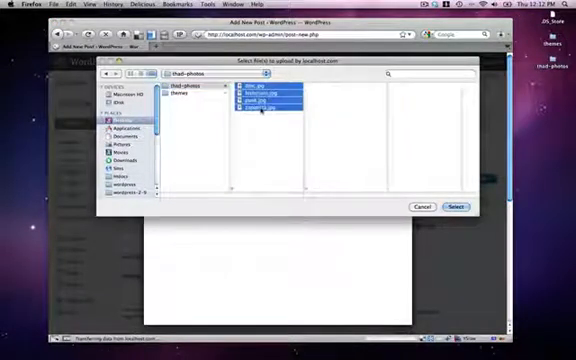
{"action": "left_click", "coordinate": [456, 206]}
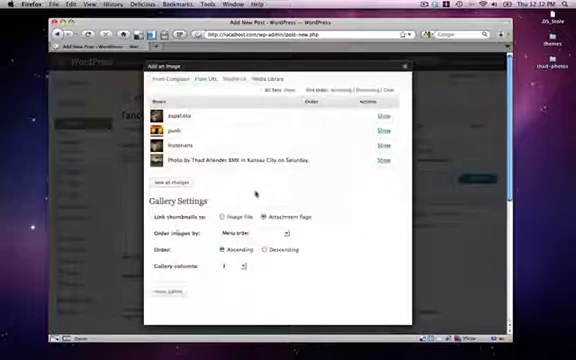
Step: Insert the gallery with thumbnails linked to the image files and publish the post
{"action": "left_click", "coordinate": [224, 216]}
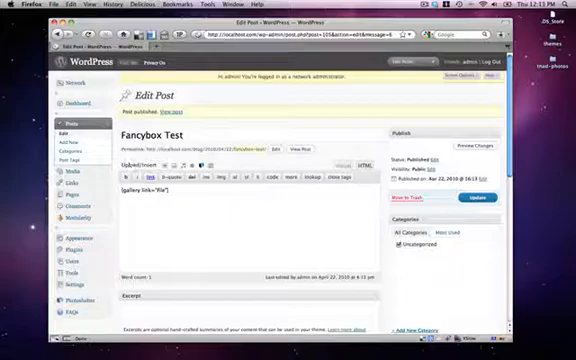
{"action": "left_click", "coordinate": [184, 110]}
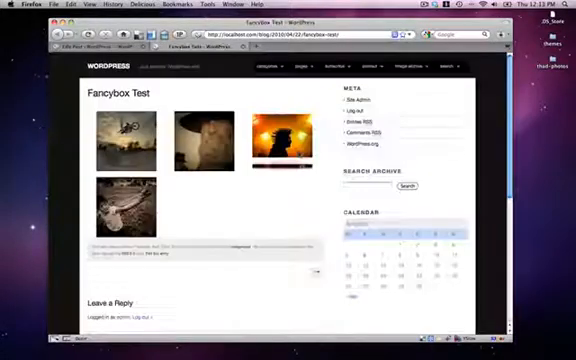
{"action": "left_click", "coordinate": [124, 132]}
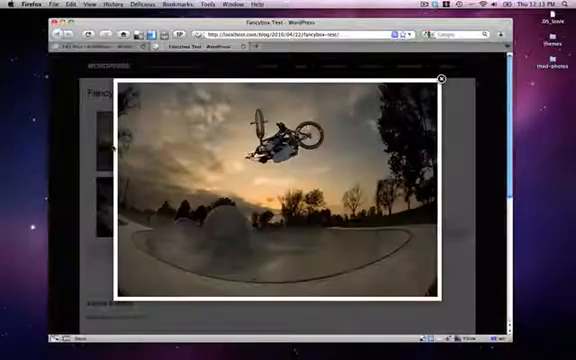
{"action": "left_click", "coordinate": [440, 78]}
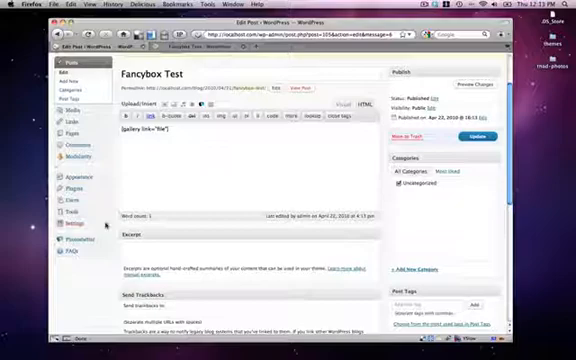
Step: Enlarge the bearded man's portrait from the live gallery in the Fancybox lightbox
{"action": "scroll", "scroll_direction": "down", "scroll_amount": 3}
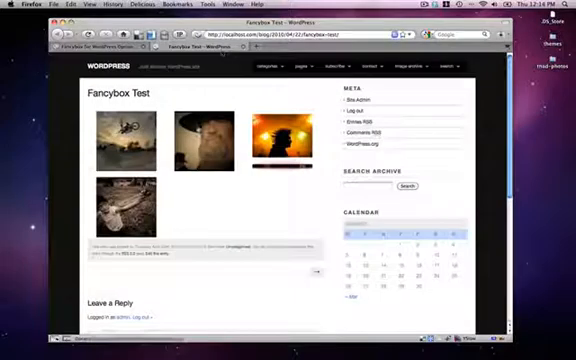
{"action": "left_click", "coordinate": [272, 136]}
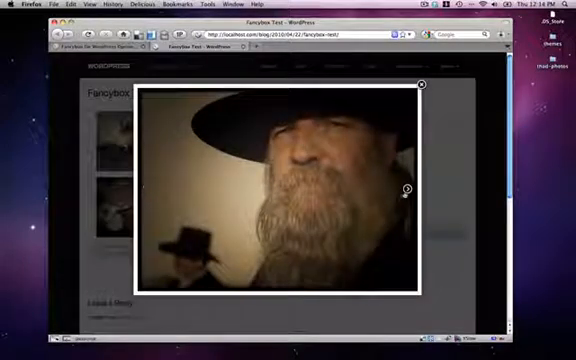